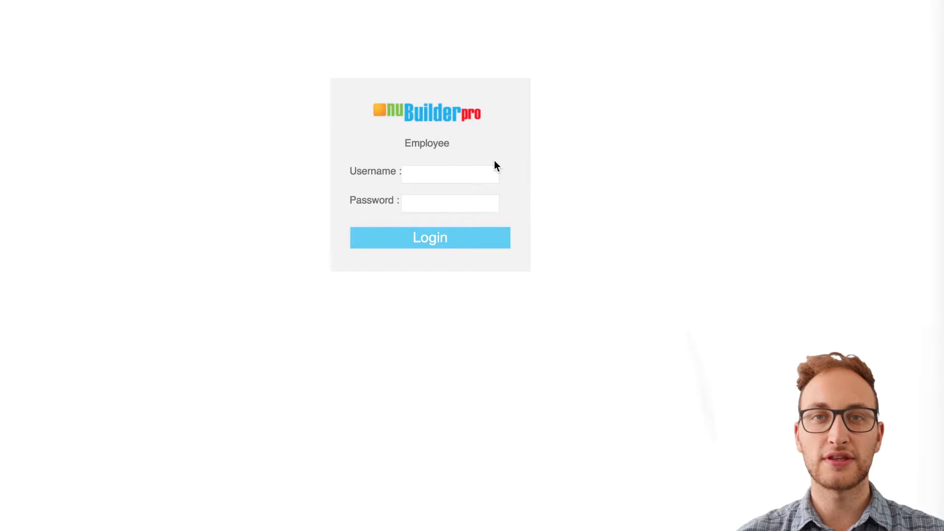
Log in as the global administrator (globeadmin) to reach the setup home screen.
text(globeadmi)
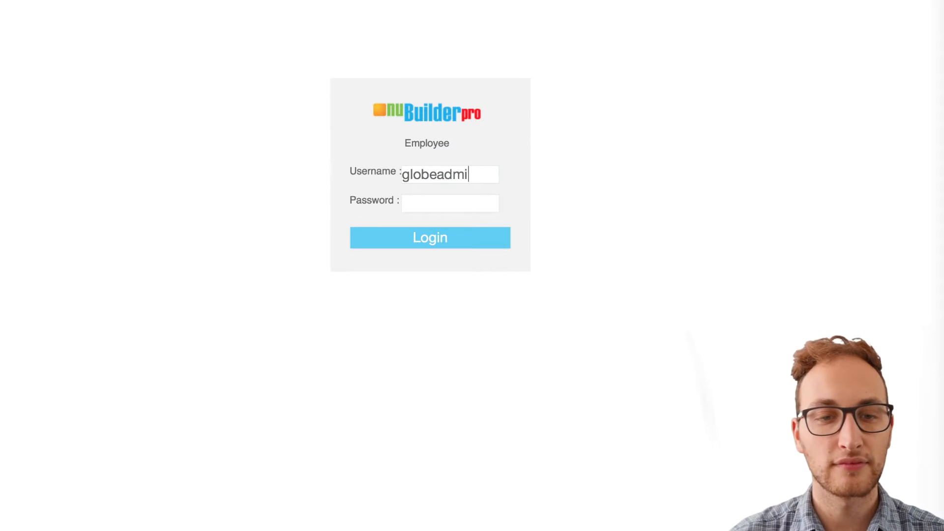
click(430, 237)
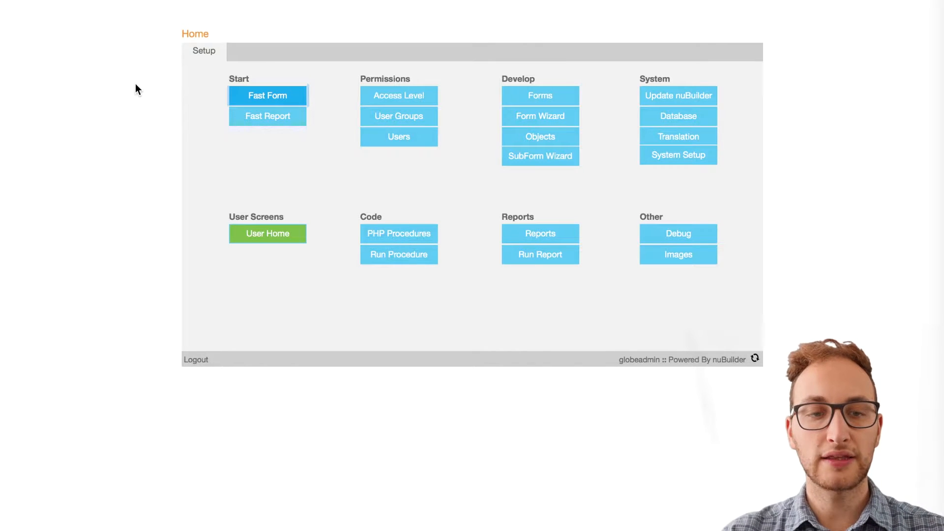
mouse_move(281, 94)
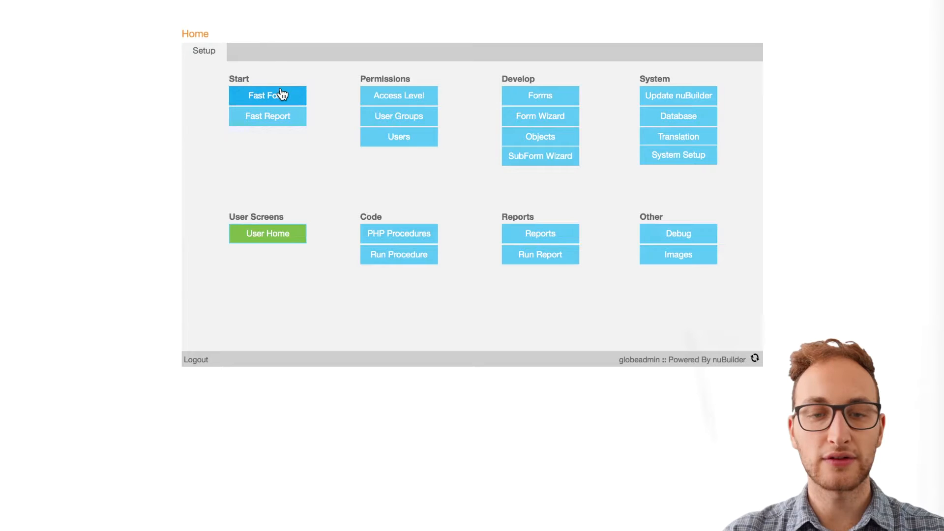
Open the employee fast form (FF24) from the Fast Form list.
click(268, 96)
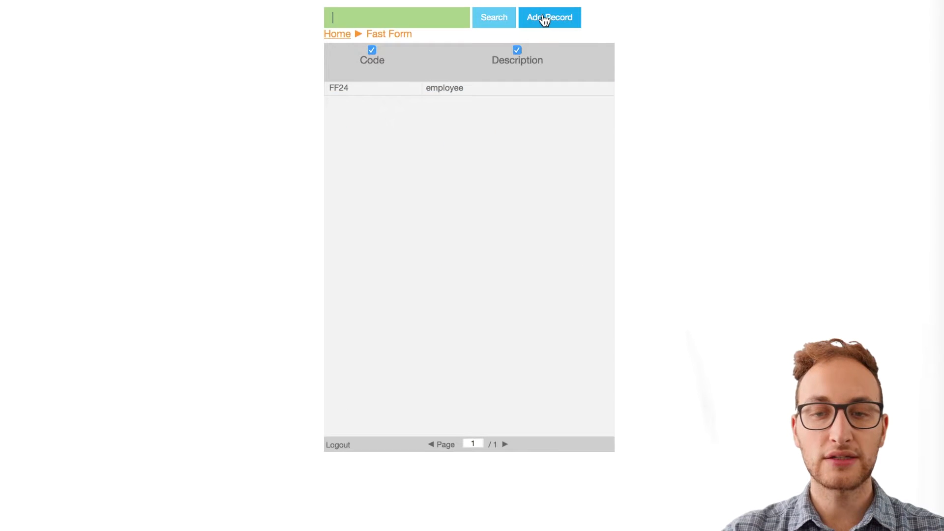
click(385, 87)
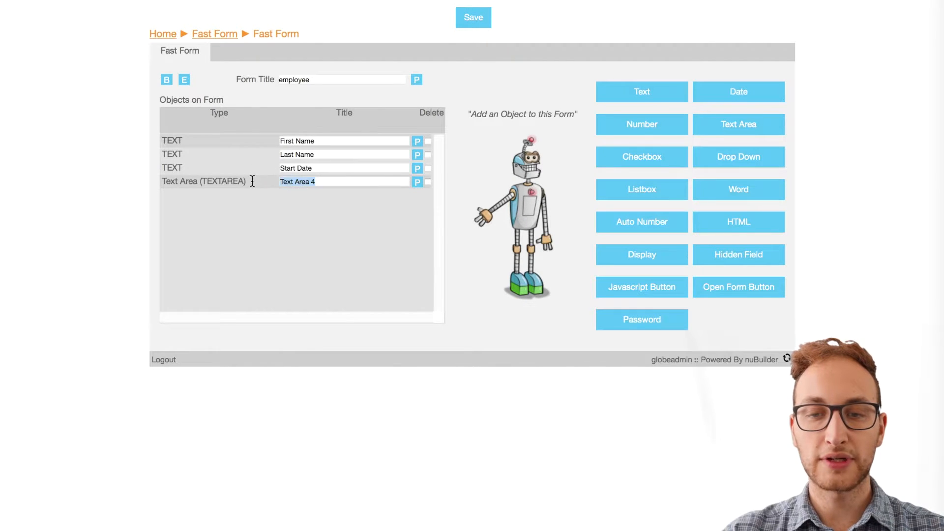
Title the text area 'Notes', save the employee fast form and return home.
text(Notes)
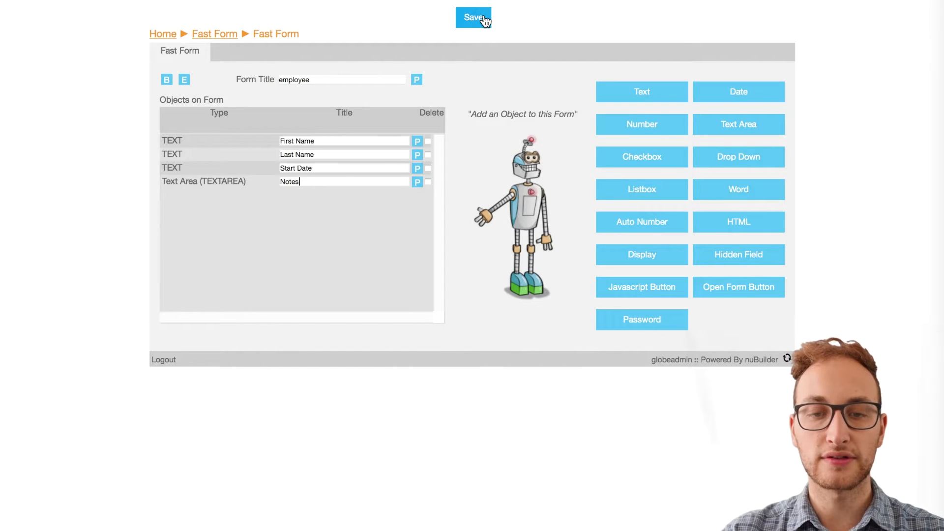
click(473, 17)
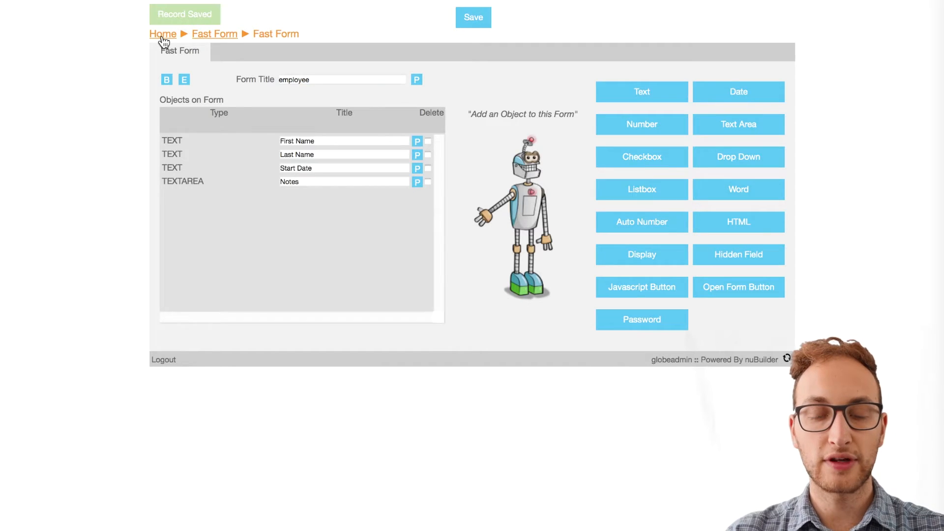
click(162, 33)
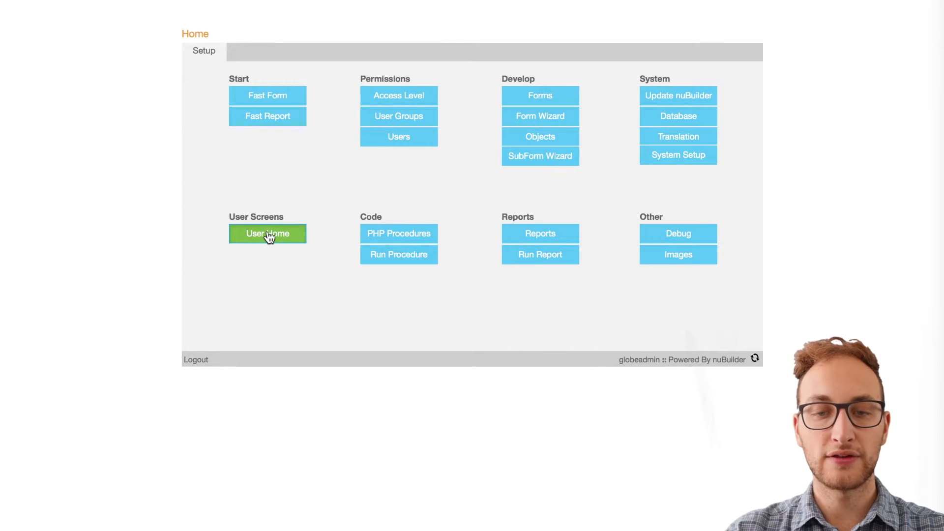
From User Home, open a new empty employee record with its Notes box.
click(268, 234)
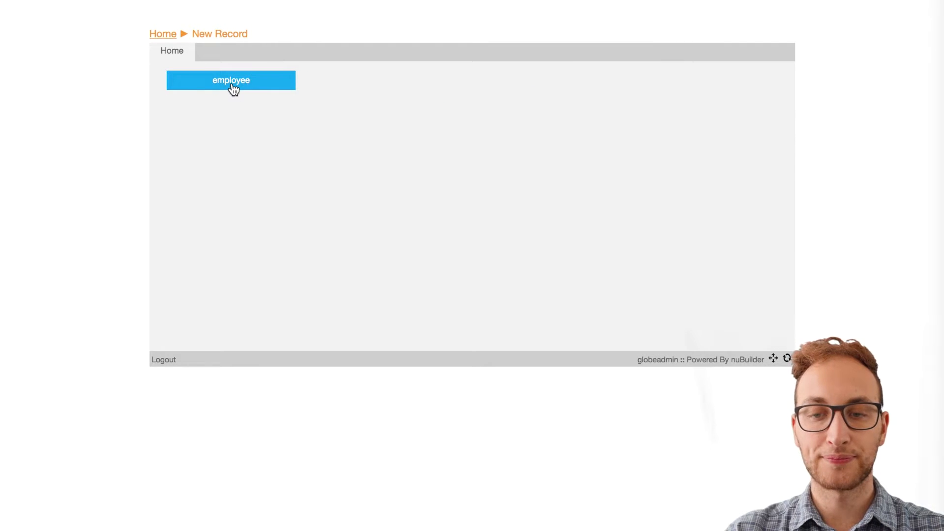
click(230, 80)
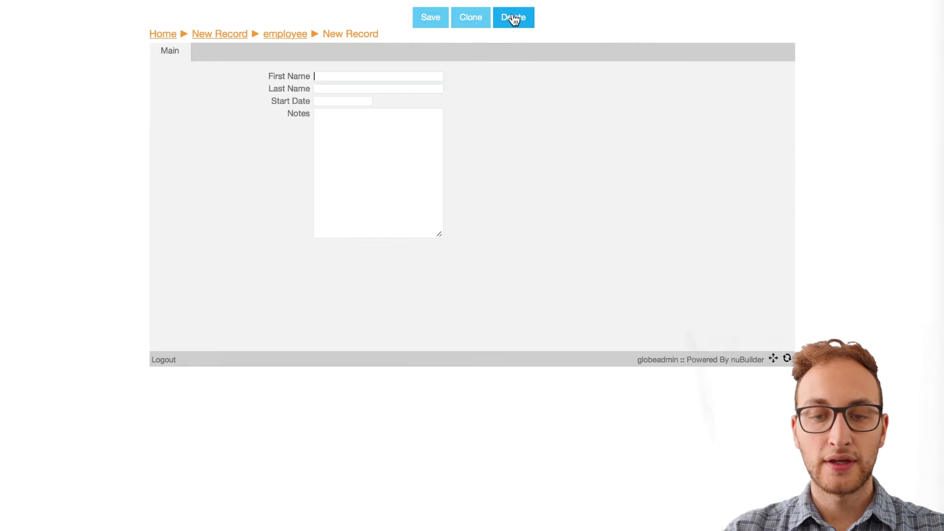
mouse_move(778, 372)
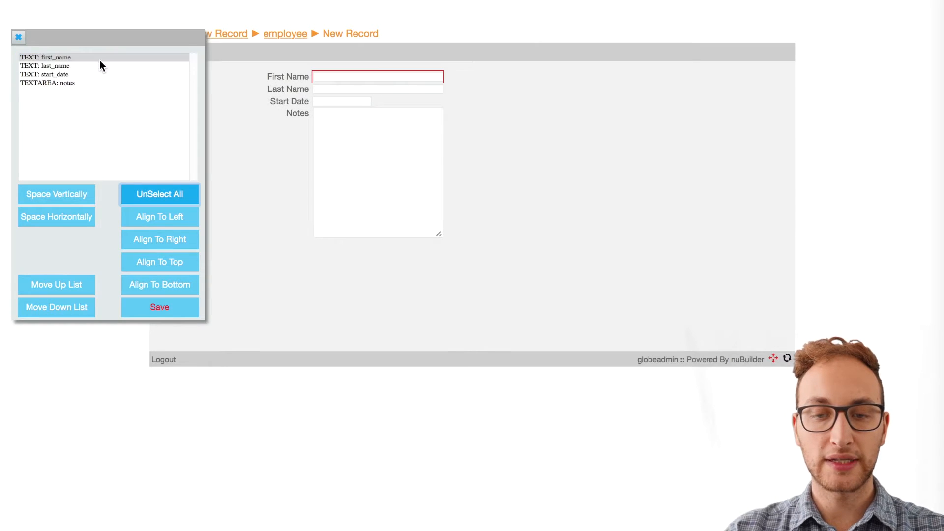
Move the Notes box to the right and shift the First Name field lower down.
click(60, 72)
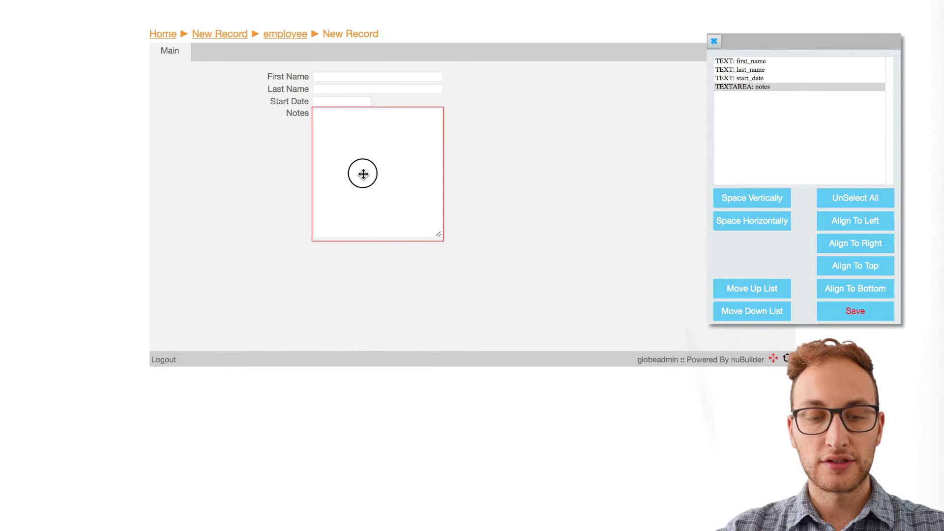
drag(363, 173, 609, 178)
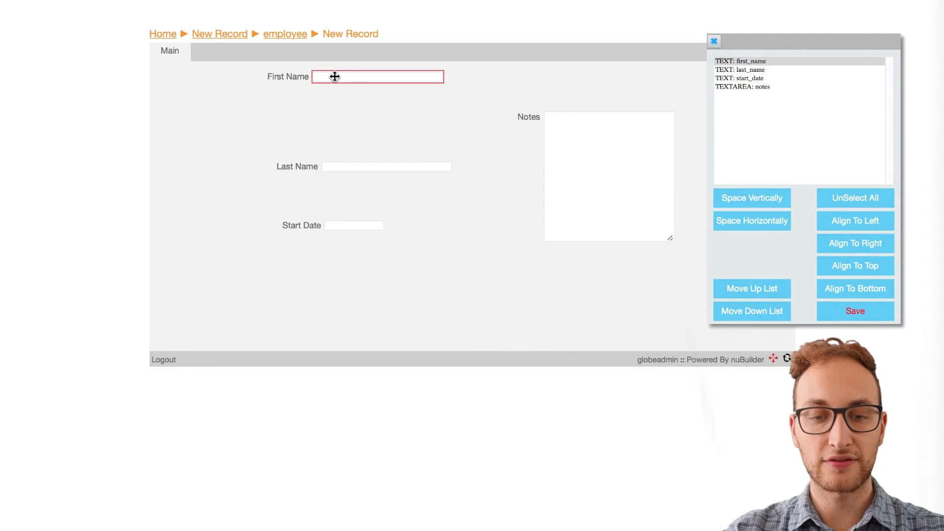
drag(377, 76, 389, 117)
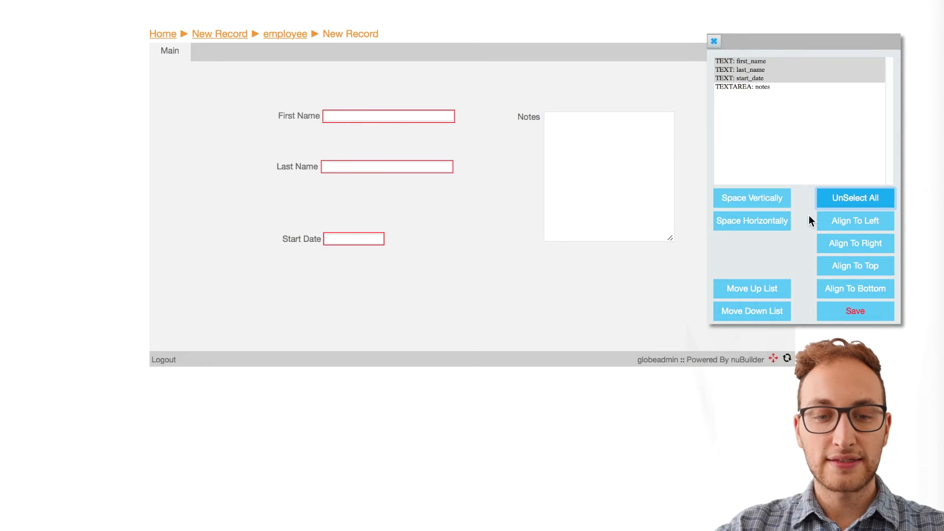
Align the three fields left, space them vertically, and show the employee browse list.
click(855, 220)
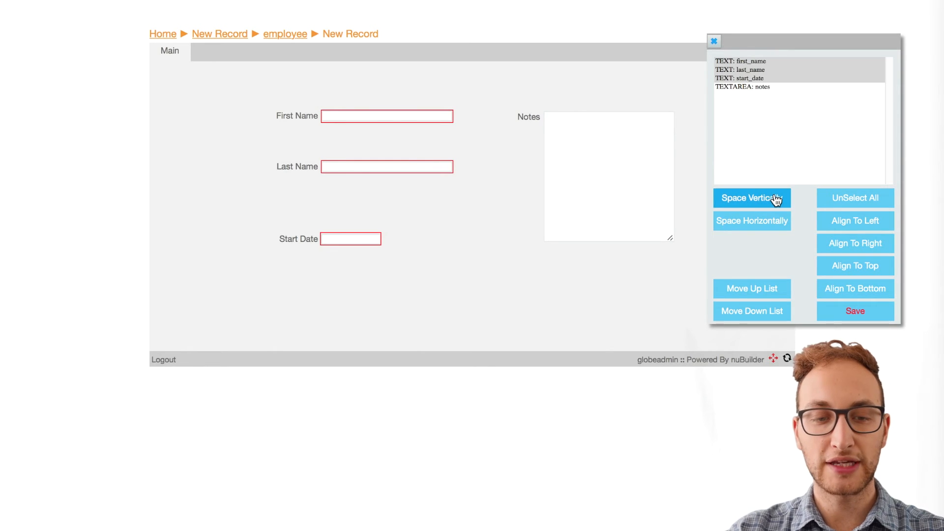
click(751, 198)
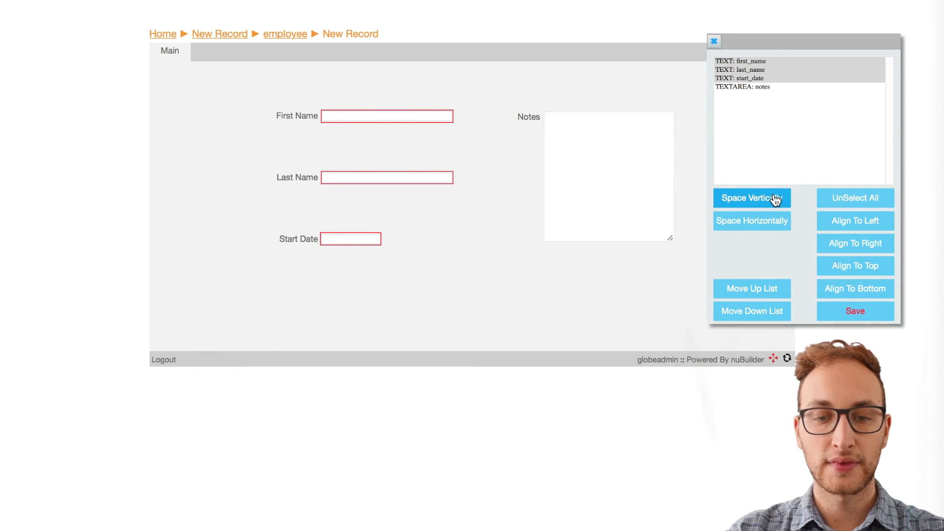
mouse_move(782, 149)
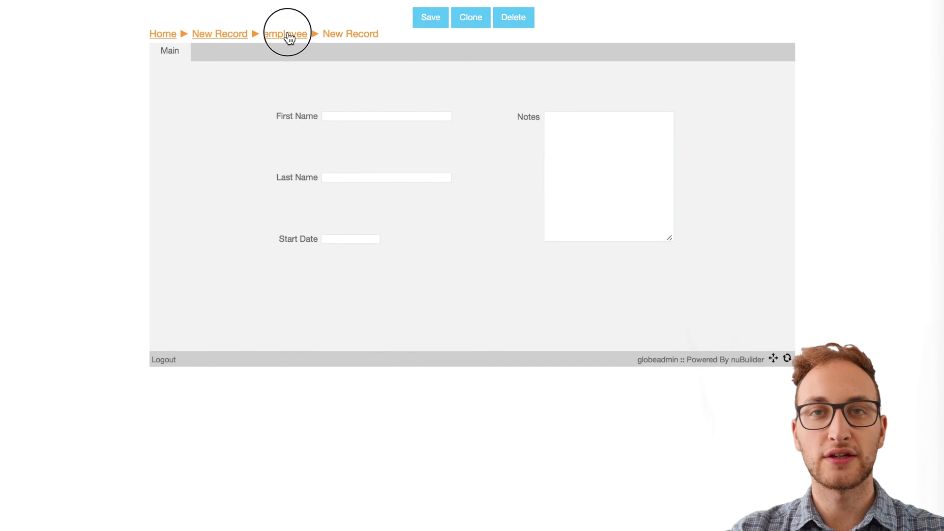
click(285, 34)
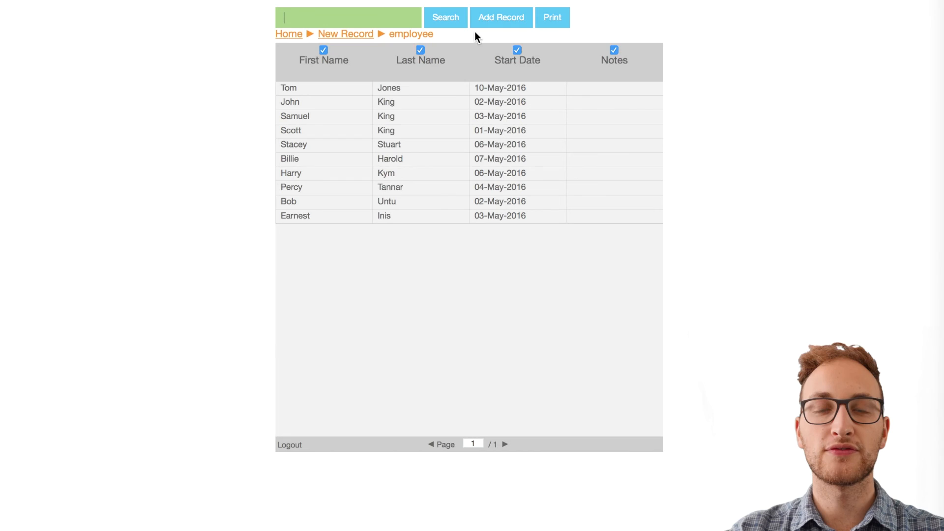